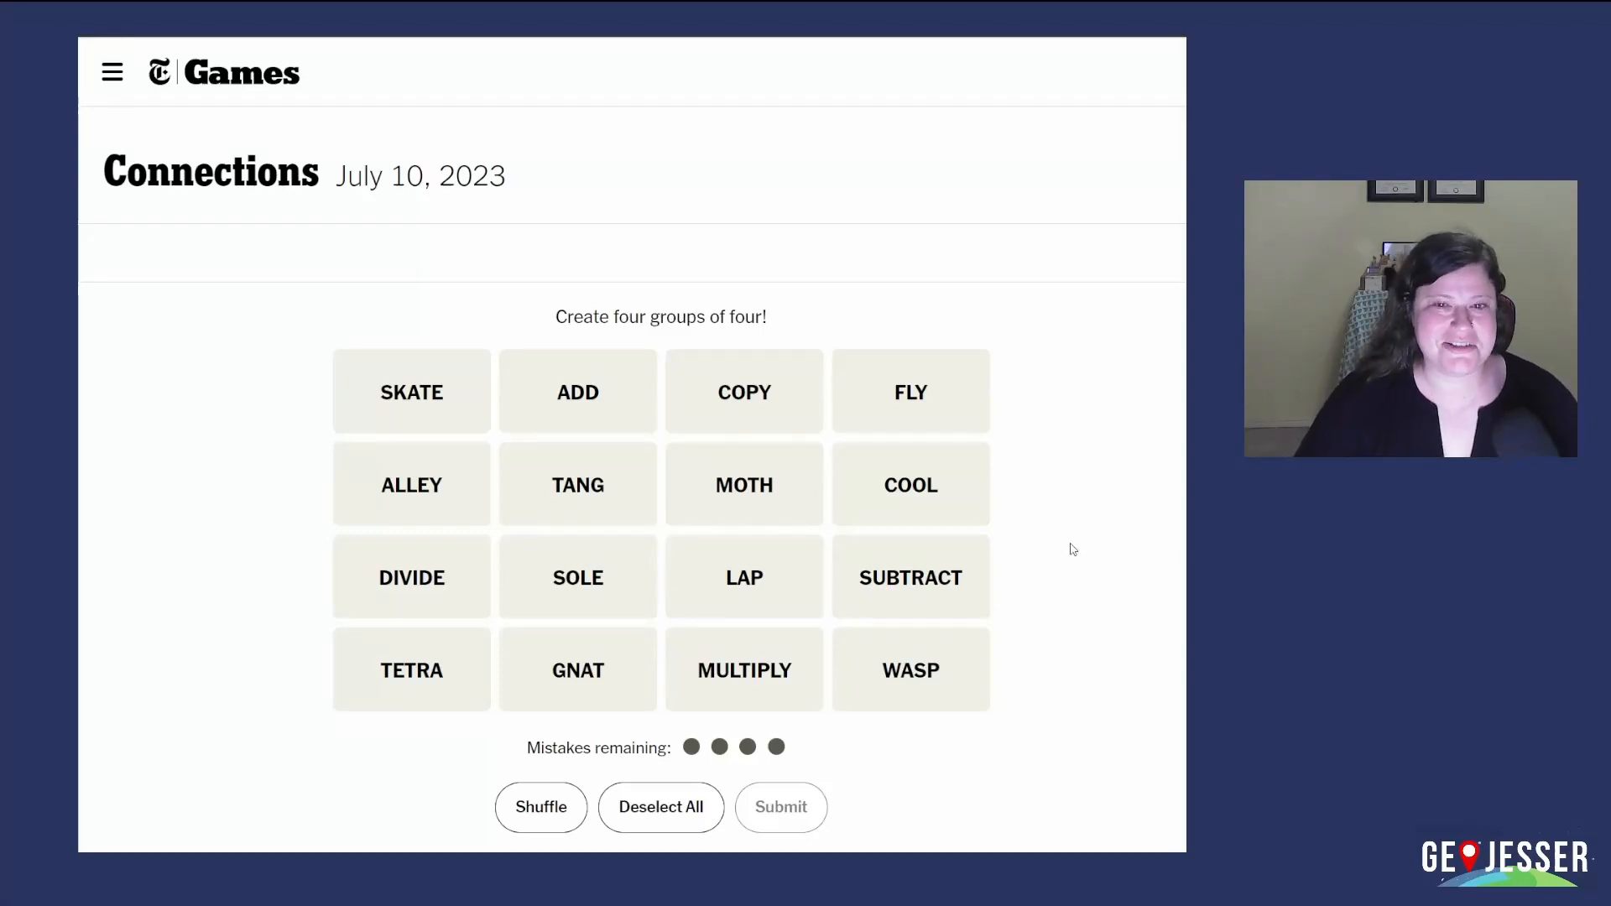
# Select the ADD, DIVIDE, MULTIPLY and SUBTRACT tiles as a candidate arithmetic group
pyautogui.click(780, 806)
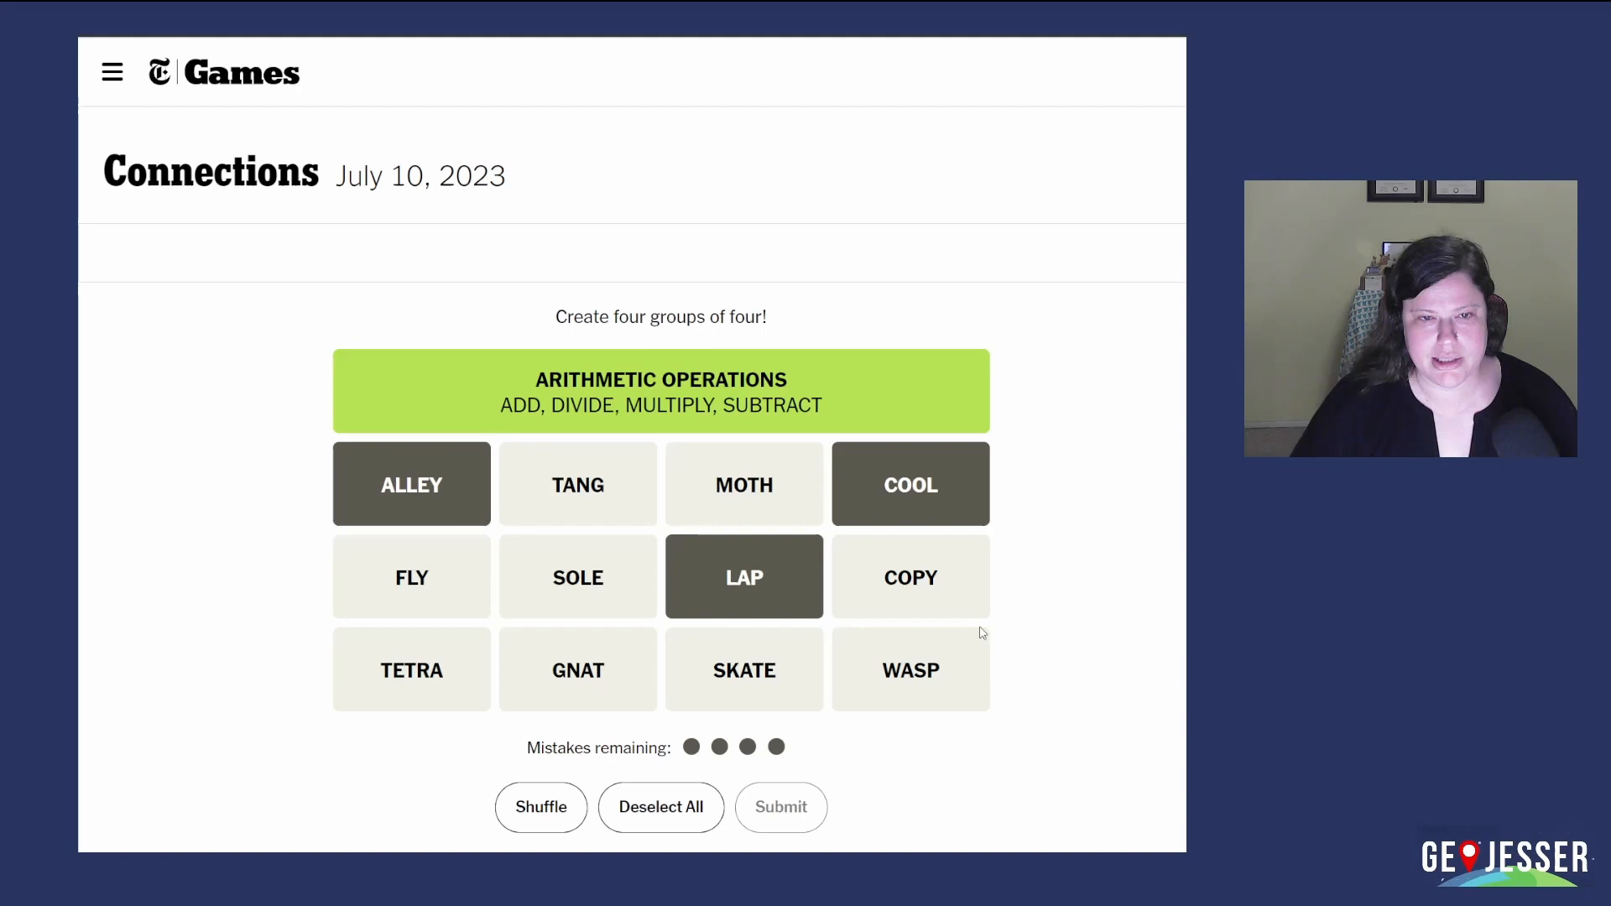